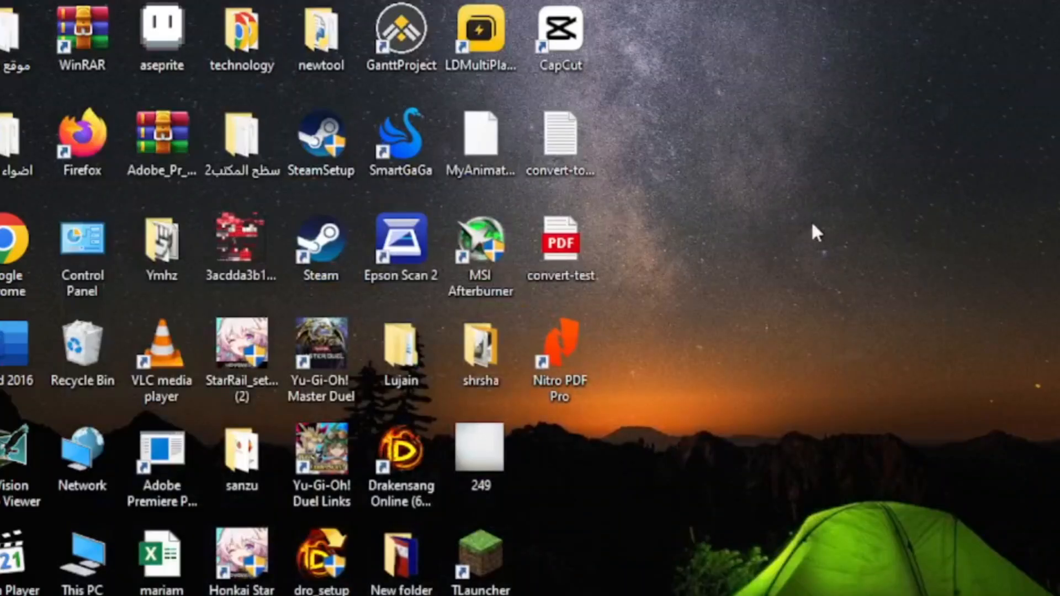
- Launch Nitro PDF Pro from its desktop shortcut
{"action": "left_click", "coordinate": [559, 355]}
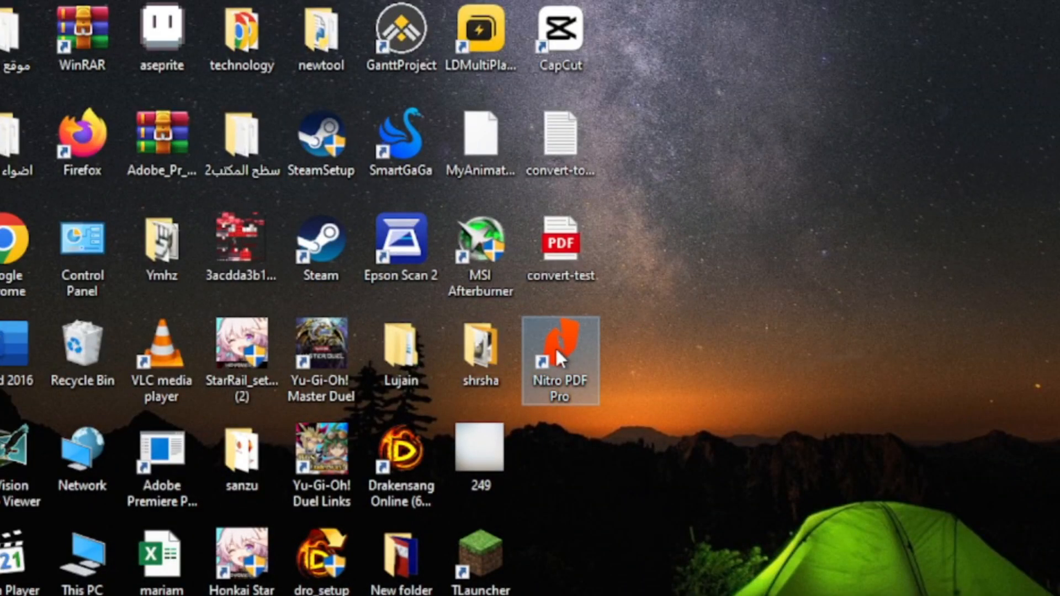
{"action": "double_click", "coordinate": [560, 351]}
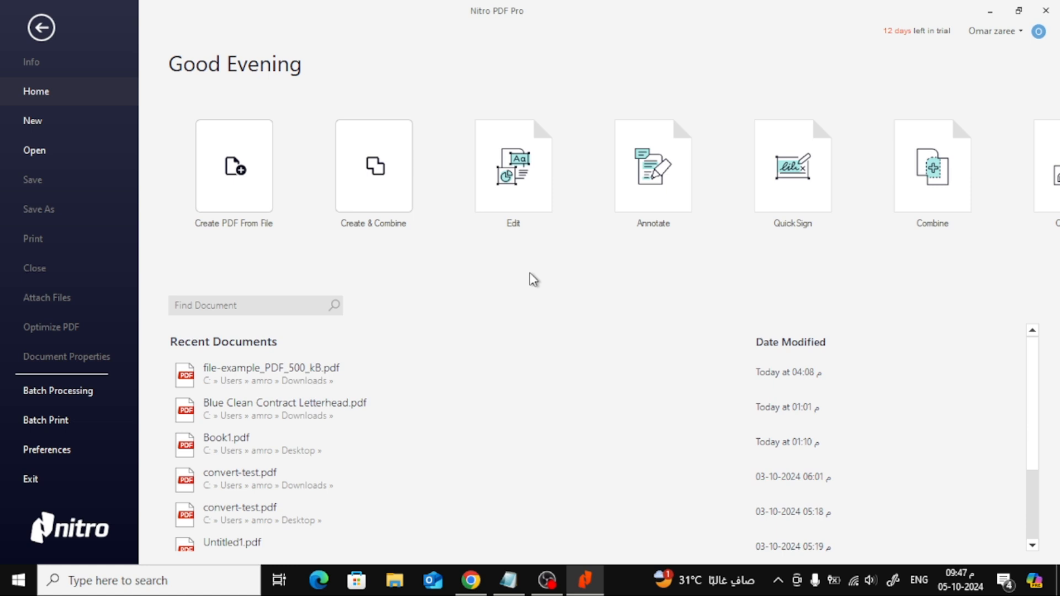
{"action": "mouse_move", "coordinate": [377, 373]}
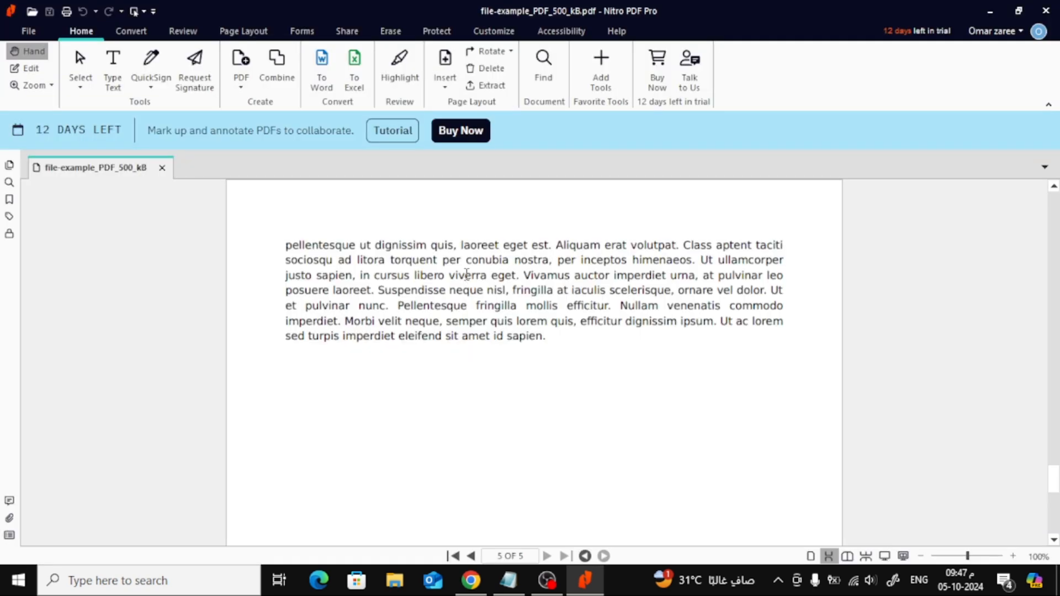
- Scroll the document back down to page 5 of 5
{"action": "left_click", "coordinate": [471, 556]}
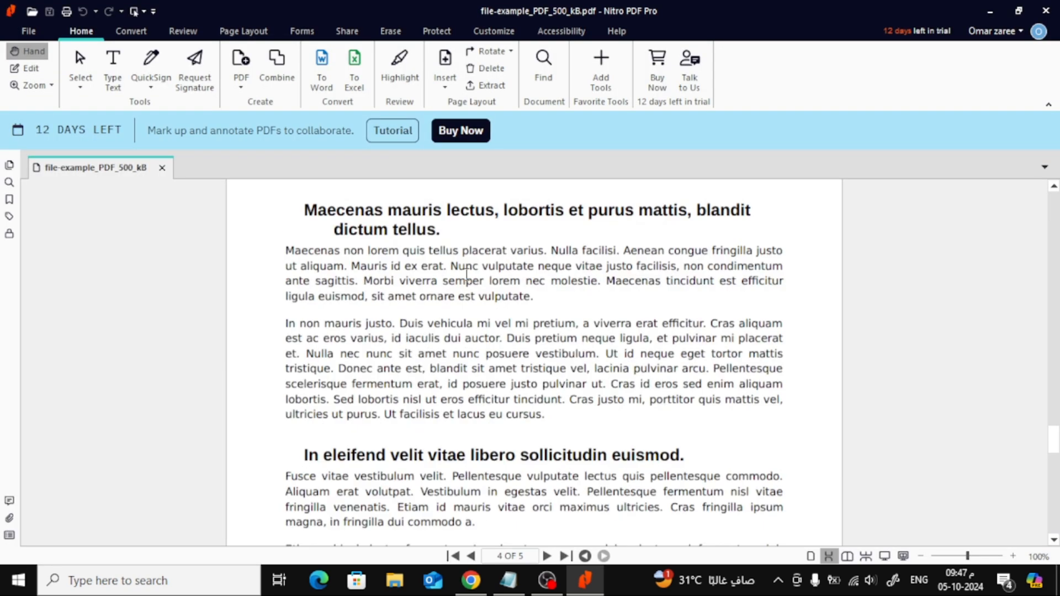
{"action": "scroll", "scroll_direction": "down", "scroll_amount": 3}
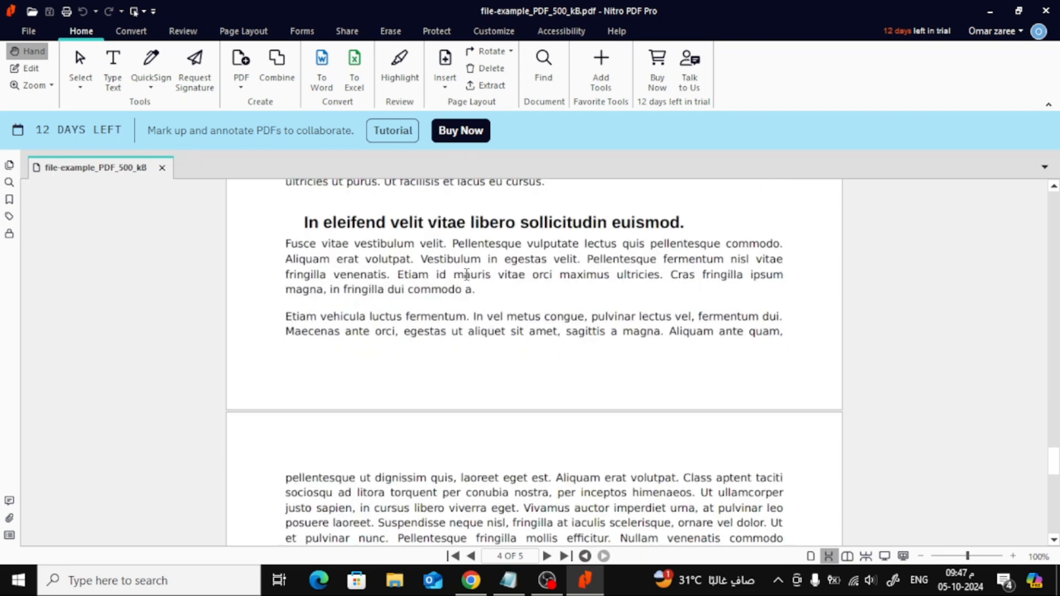
{"action": "scroll", "scroll_direction": "down", "scroll_amount": 3}
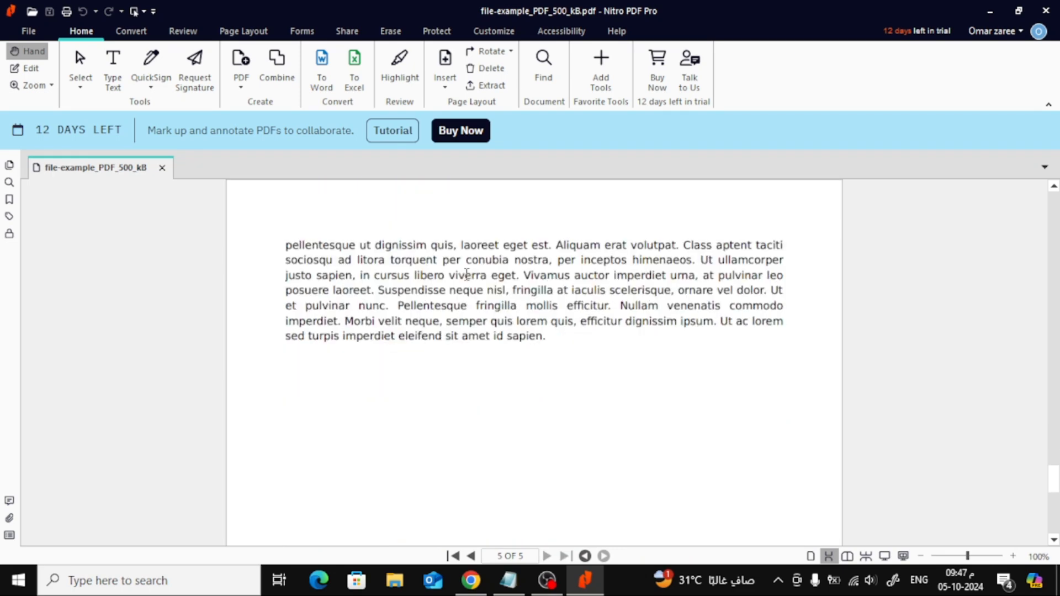
{"action": "mouse_move", "coordinate": [194, 147]}
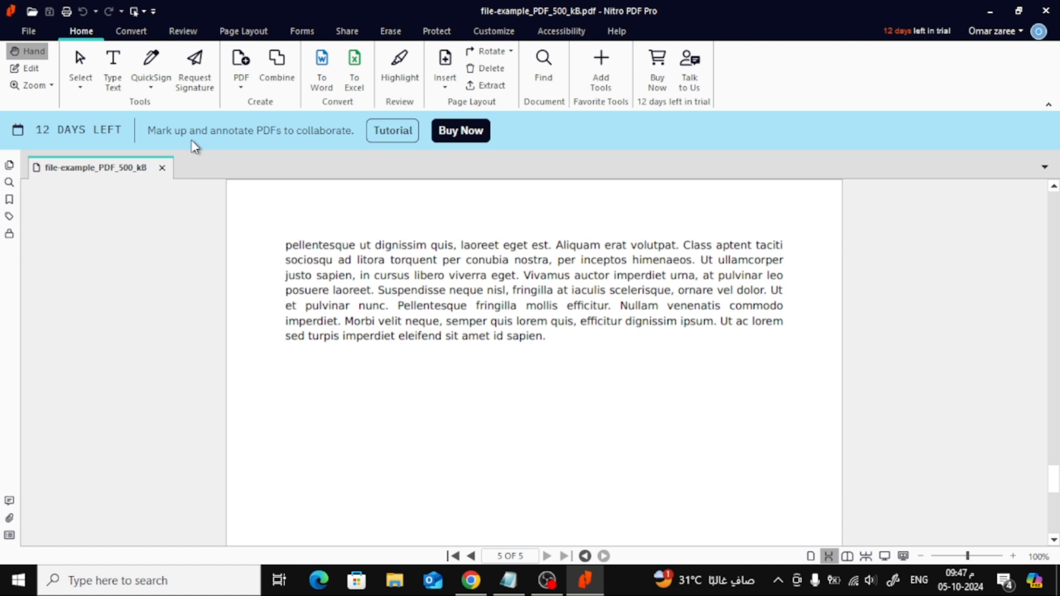
{"action": "mouse_move", "coordinate": [112, 68]}
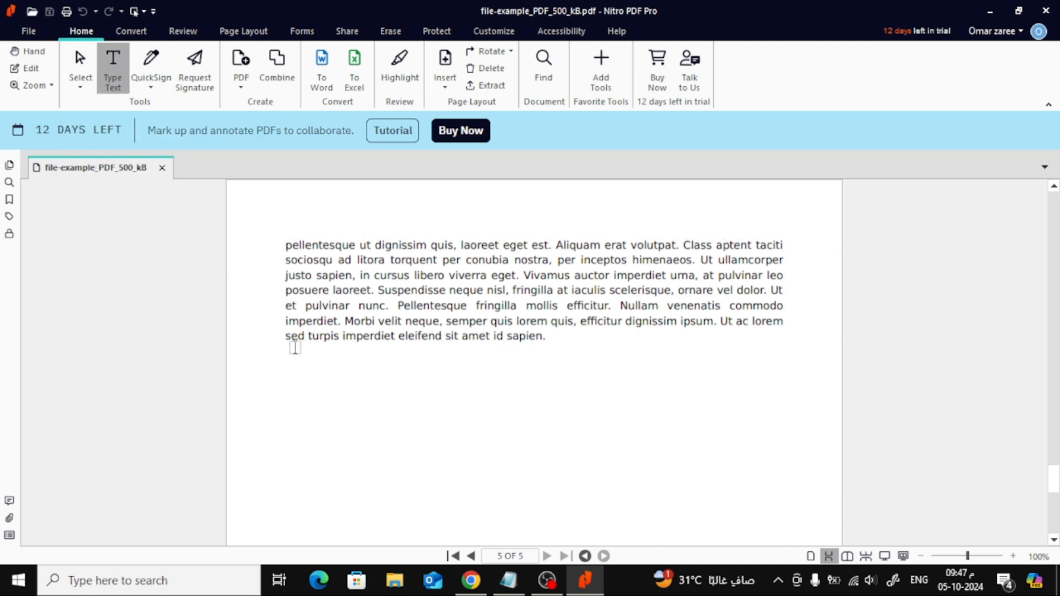
- Create a text box below the last paragraph and begin typing 'Now here you typ'
{"action": "left_click", "coordinate": [289, 385]}
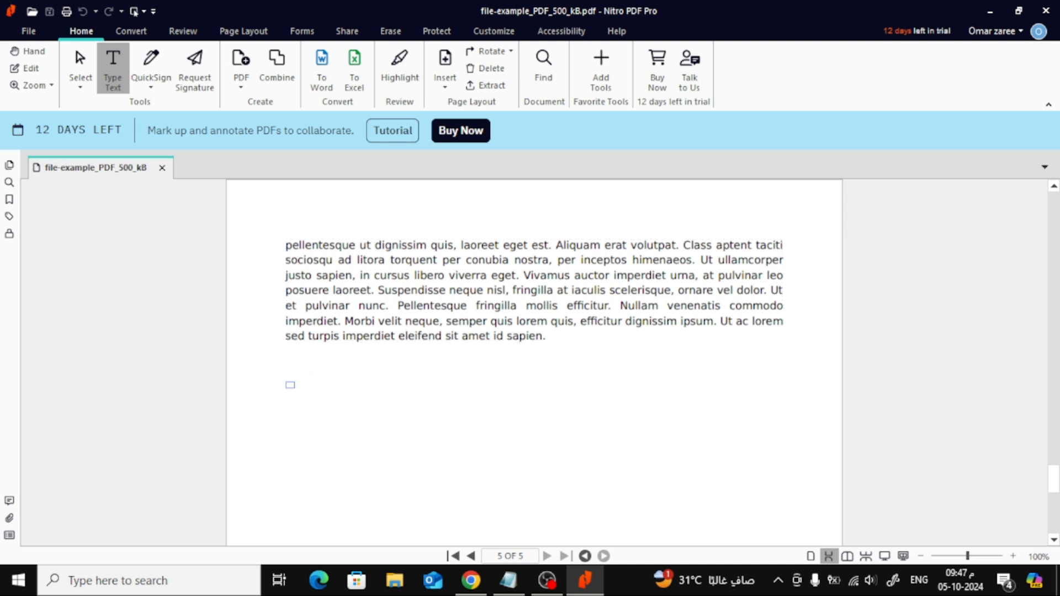
{"action": "left_click", "coordinate": [290, 384]}
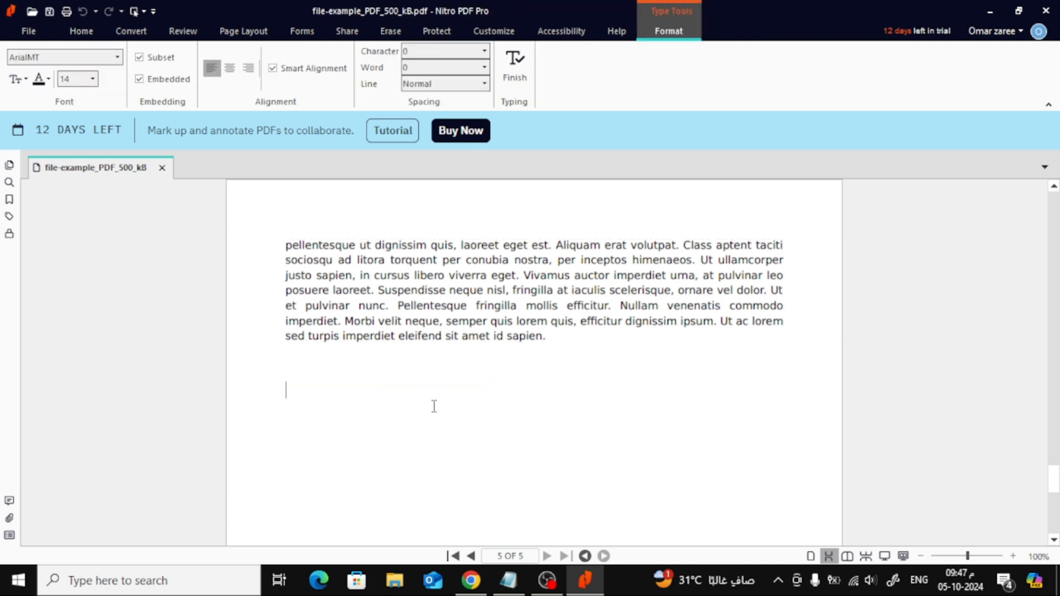
{"action": "mouse_move", "coordinate": [424, 394]}
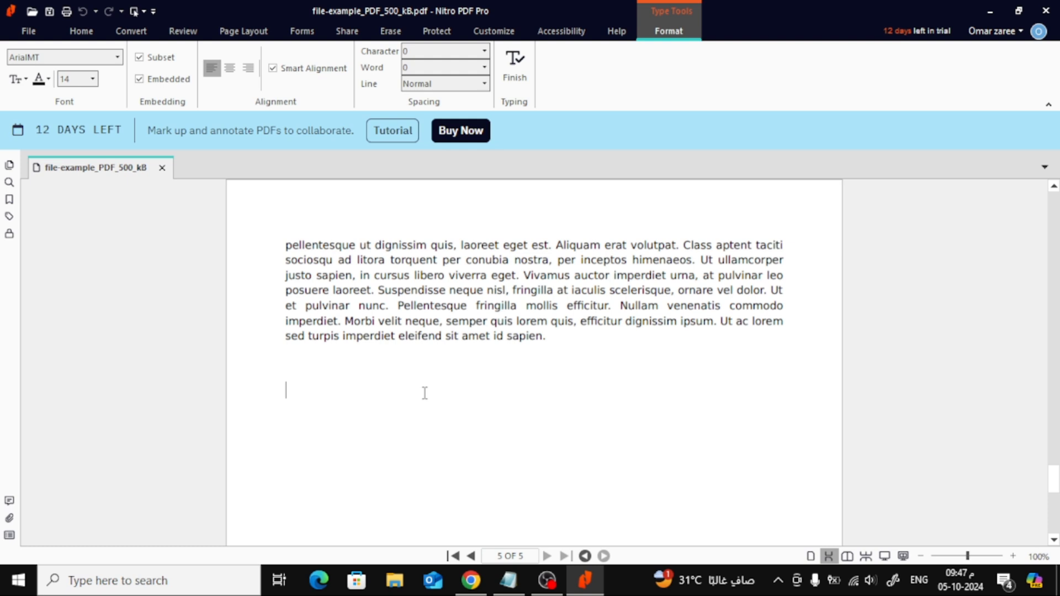
{"action": "type", "text": "Now"}
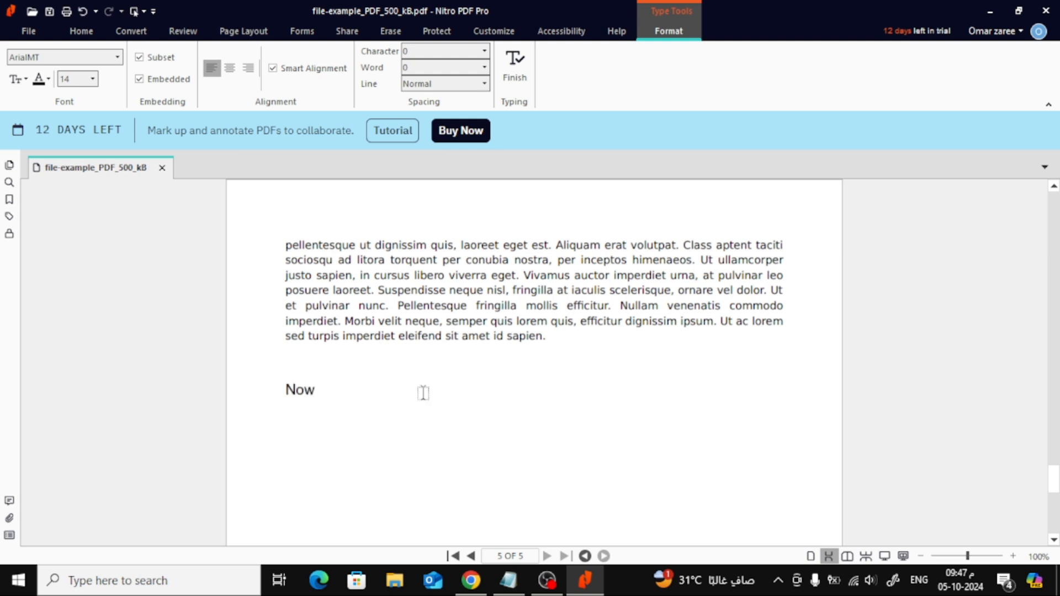
{"action": "type", "text": "here"}
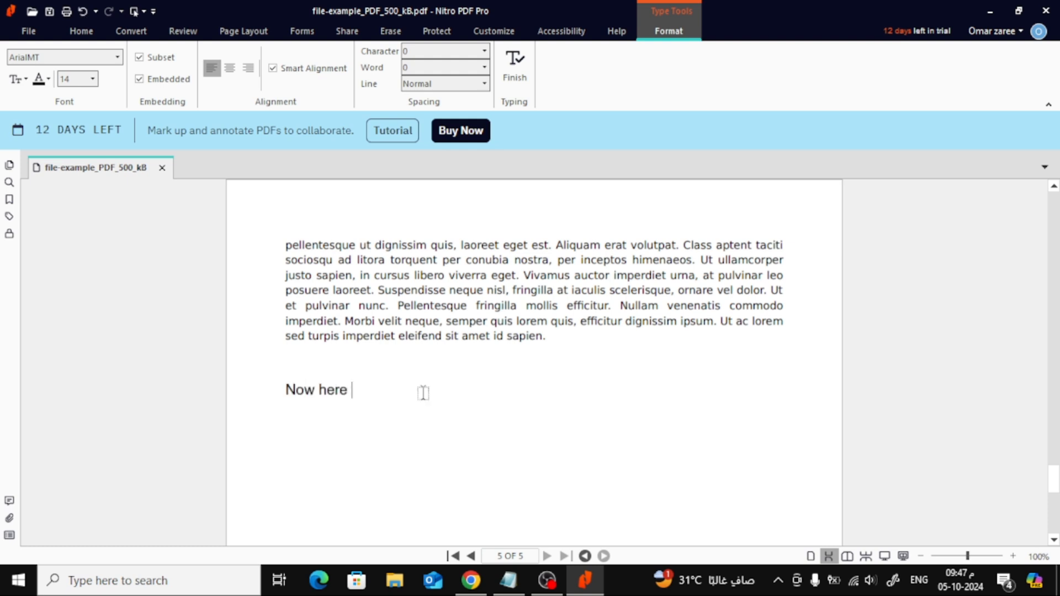
{"action": "type", "text": "you"}
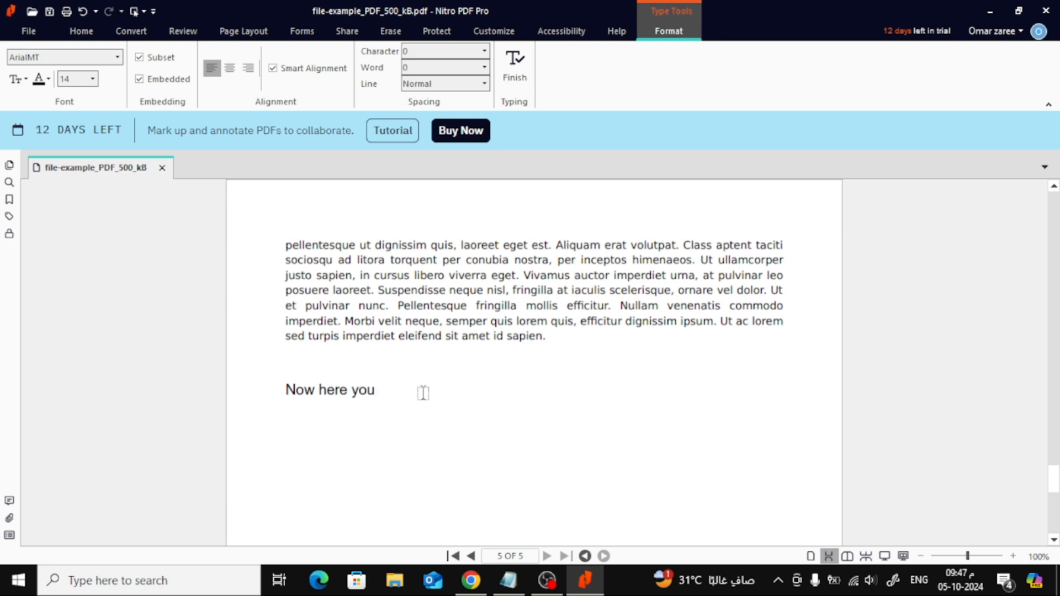
{"action": "type", "text": "typ"}
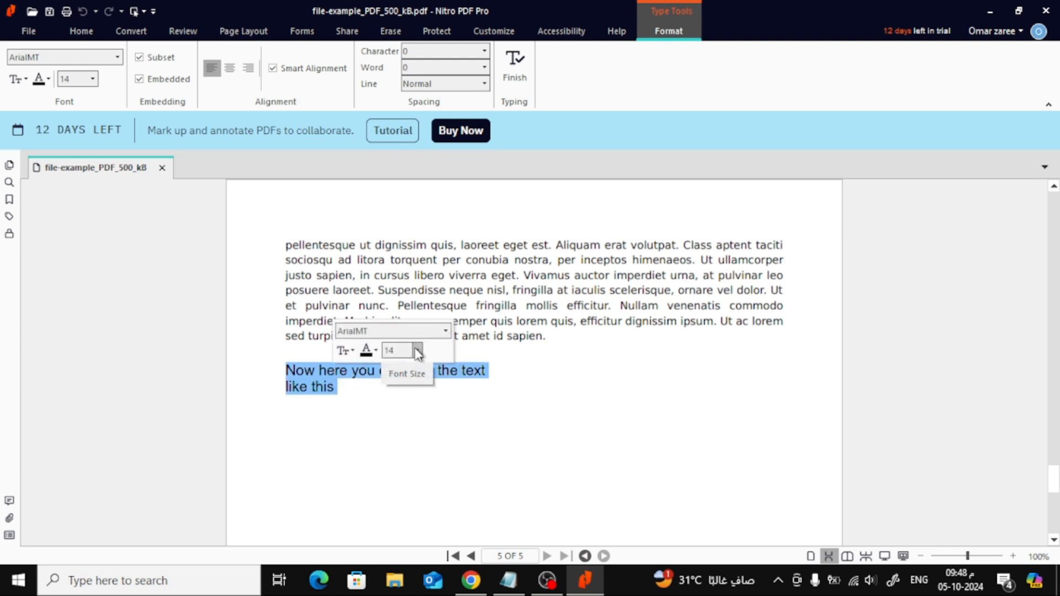
- Set the new text to font size 12 and finish the text box
{"action": "left_click", "coordinate": [416, 351]}
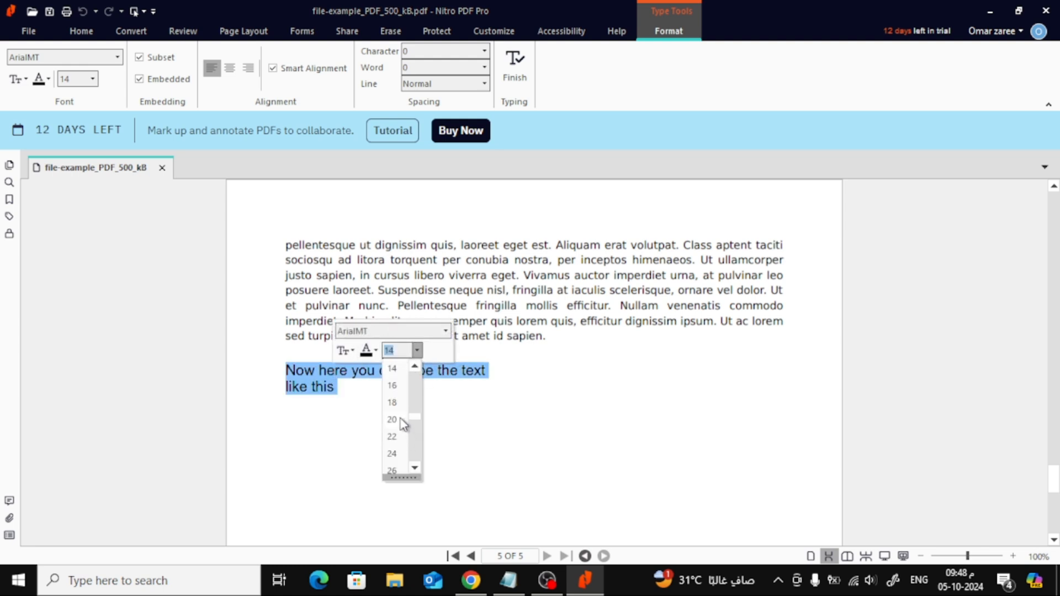
{"action": "scroll", "scroll_direction": "up", "scroll_amount": 3}
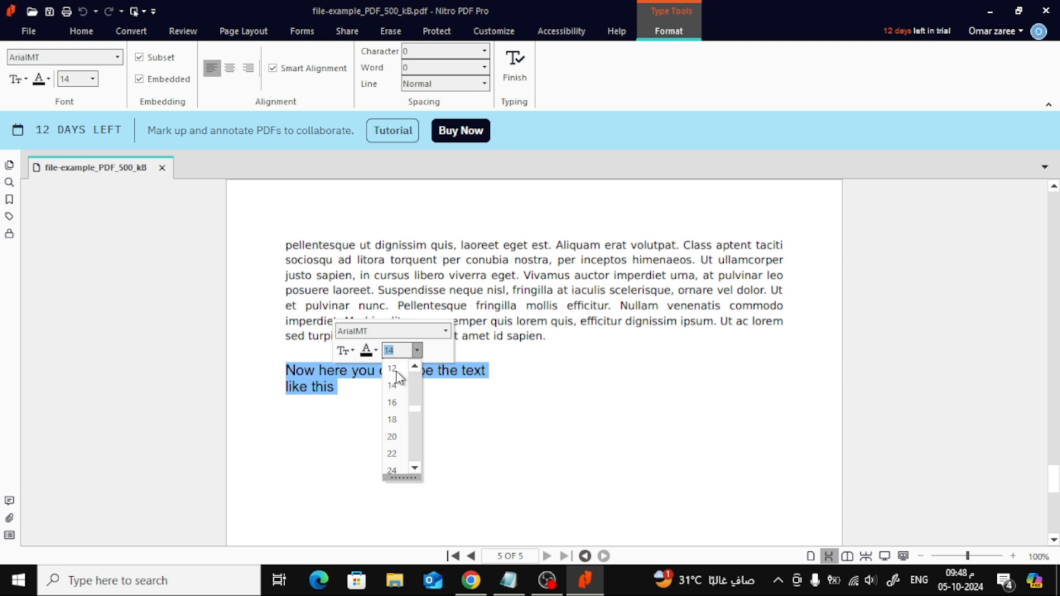
{"action": "left_click", "coordinate": [392, 368]}
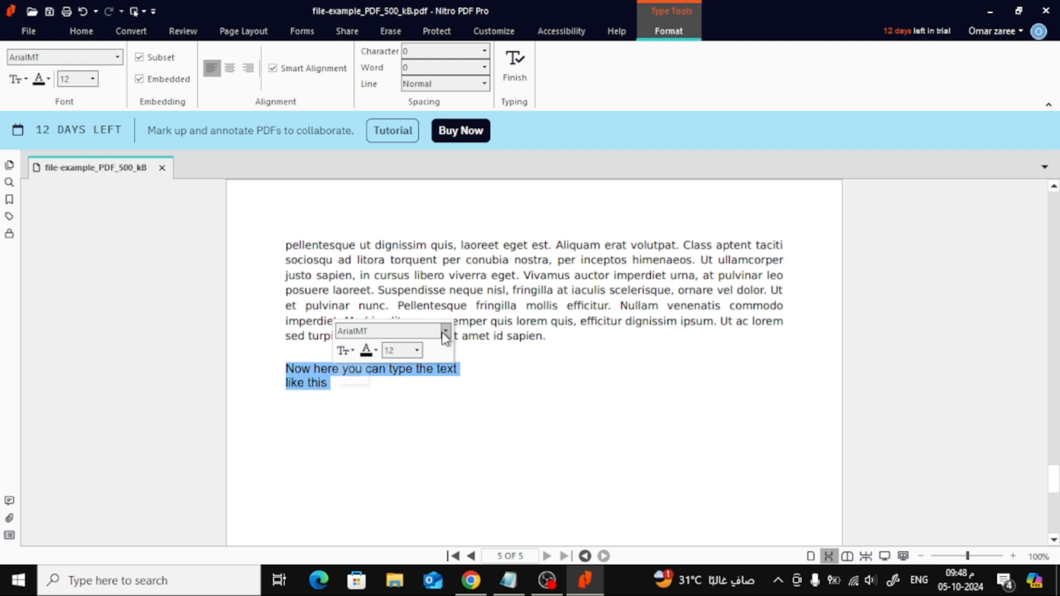
{"action": "left_click", "coordinate": [444, 332]}
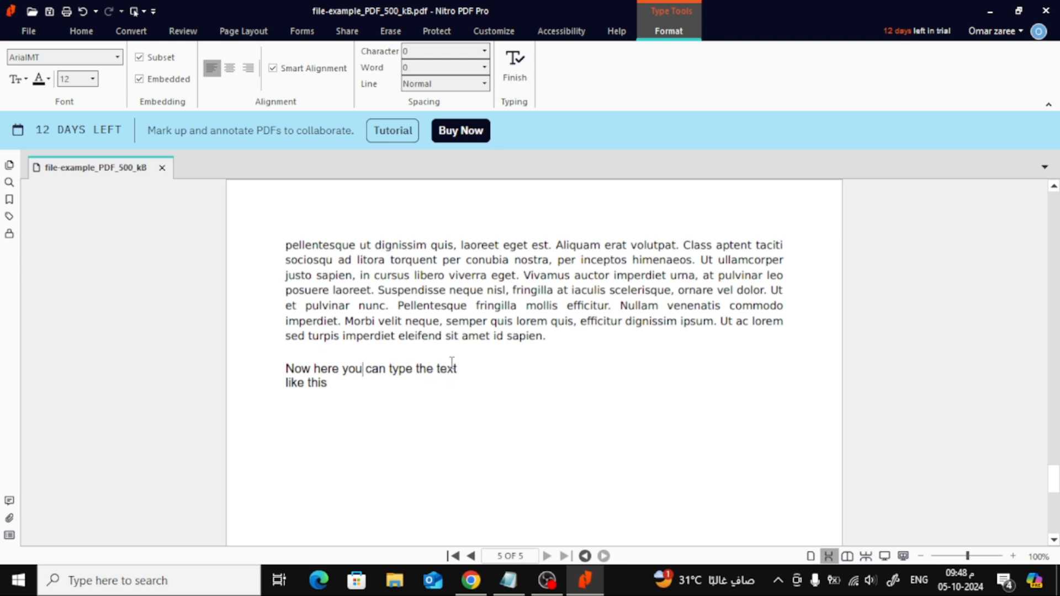
{"action": "left_click", "coordinate": [80, 31]}
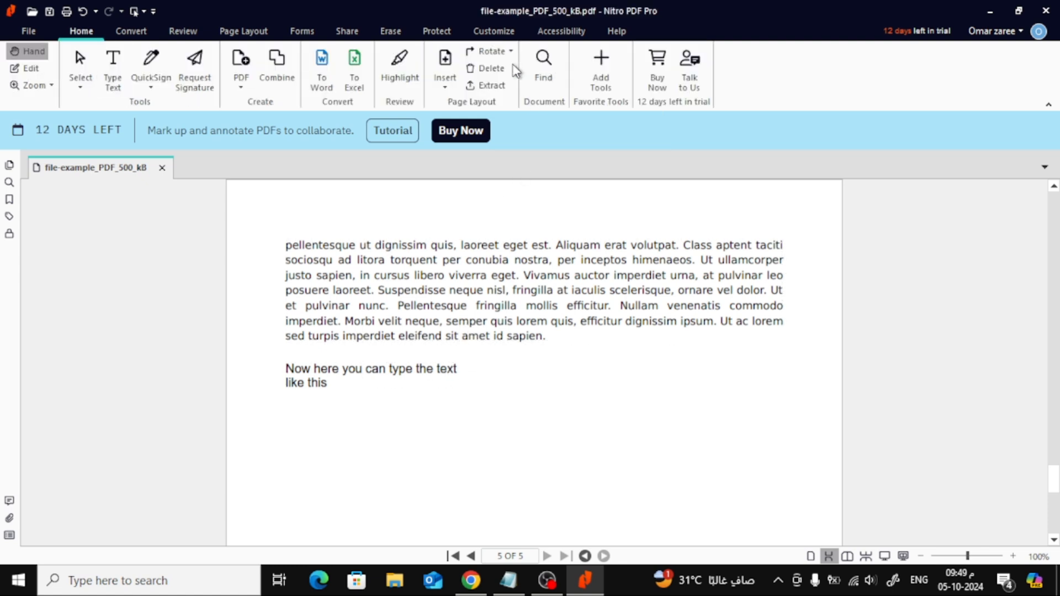
{"action": "mouse_move", "coordinate": [256, 134]}
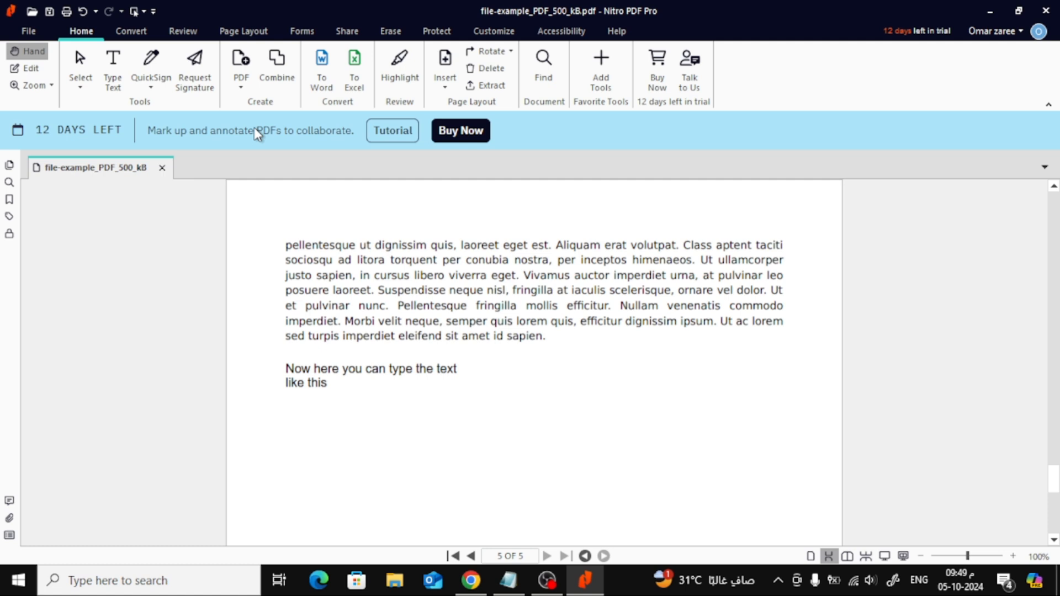
{"action": "mouse_move", "coordinate": [30, 68]}
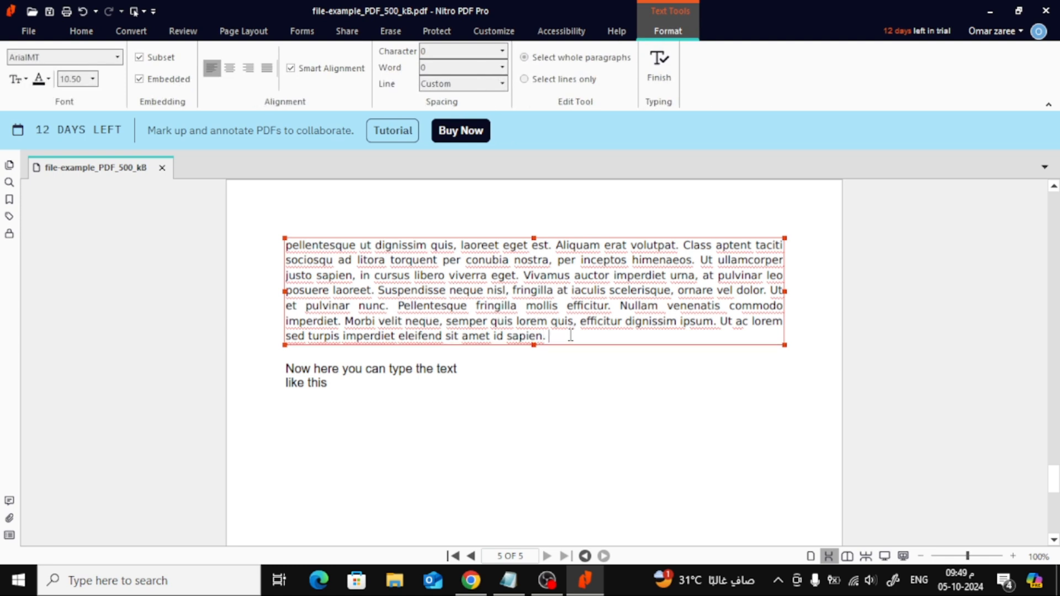
- Type 'and you write the text like this here.' at the end of the paragraph
{"action": "type", "text": "and you"}
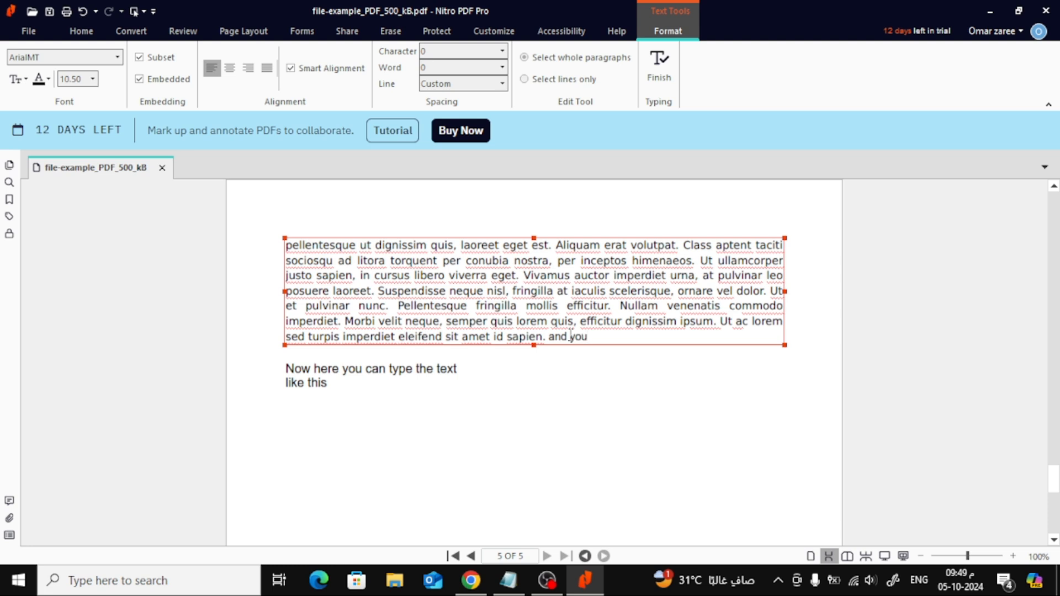
{"action": "type", "text": "wi"}
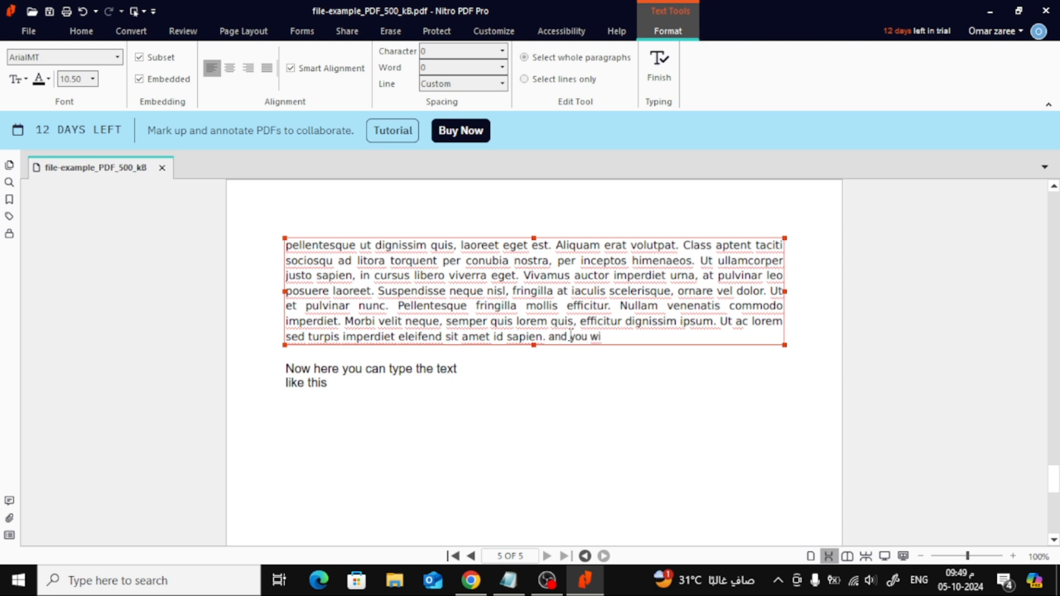
{"action": "type", "text": "rite the"}
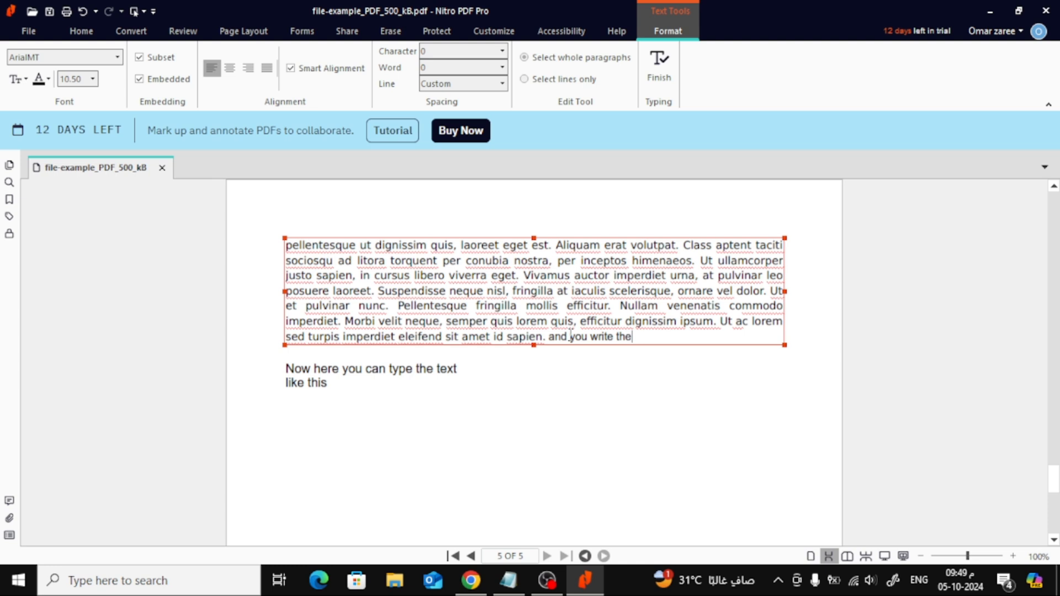
{"action": "type", "text": "text"}
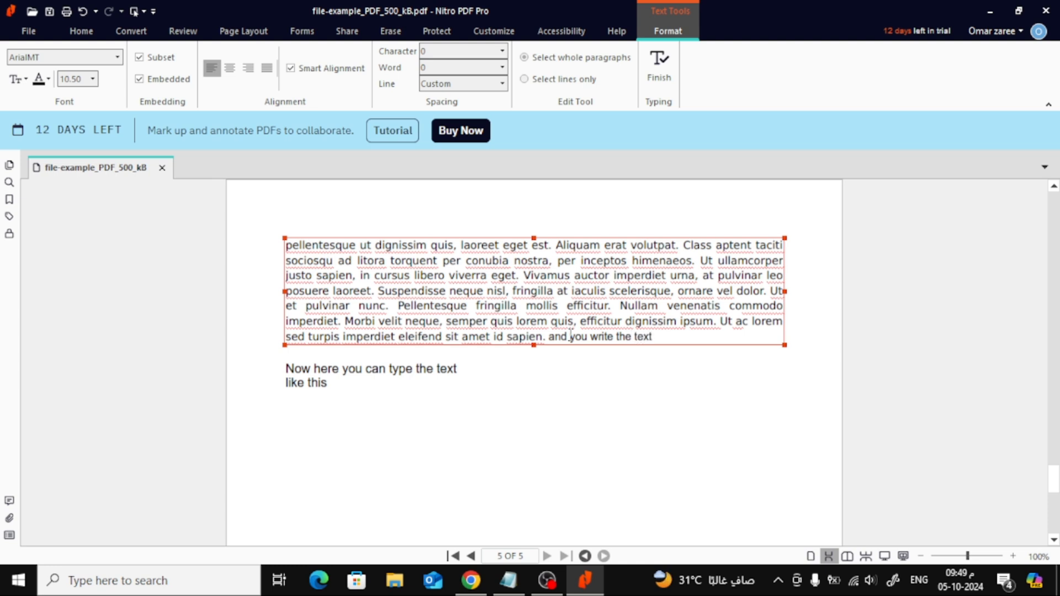
{"action": "type", "text": "like this"}
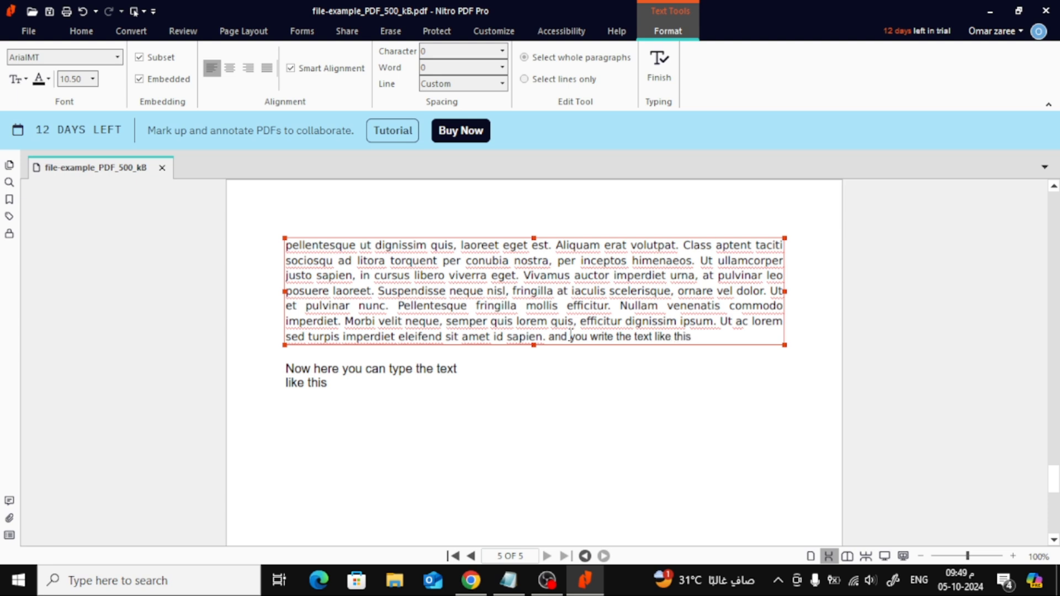
{"action": "type", "text": "h"}
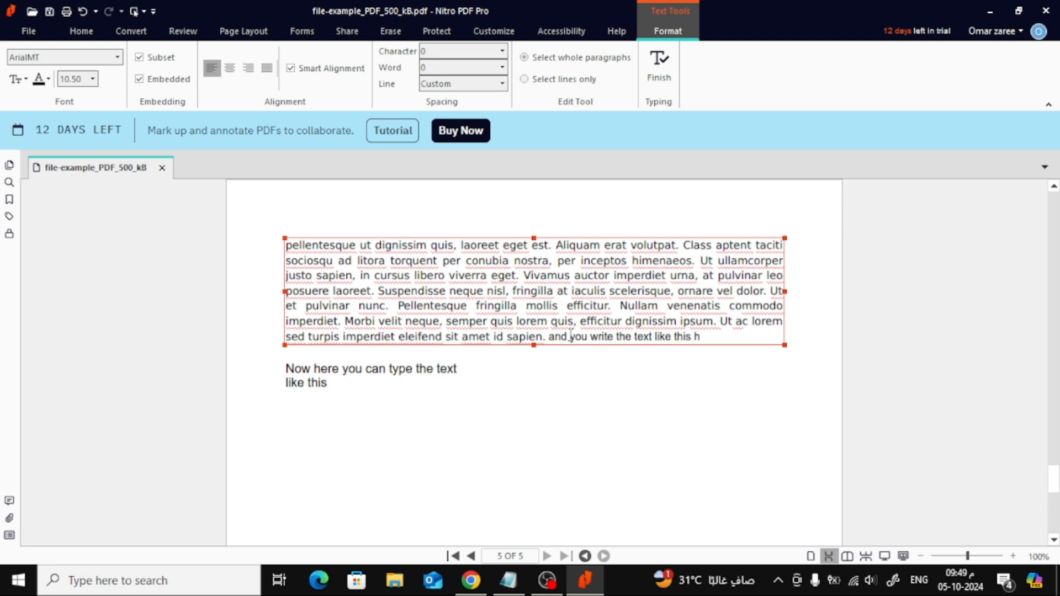
{"action": "type", "text": "ere."}
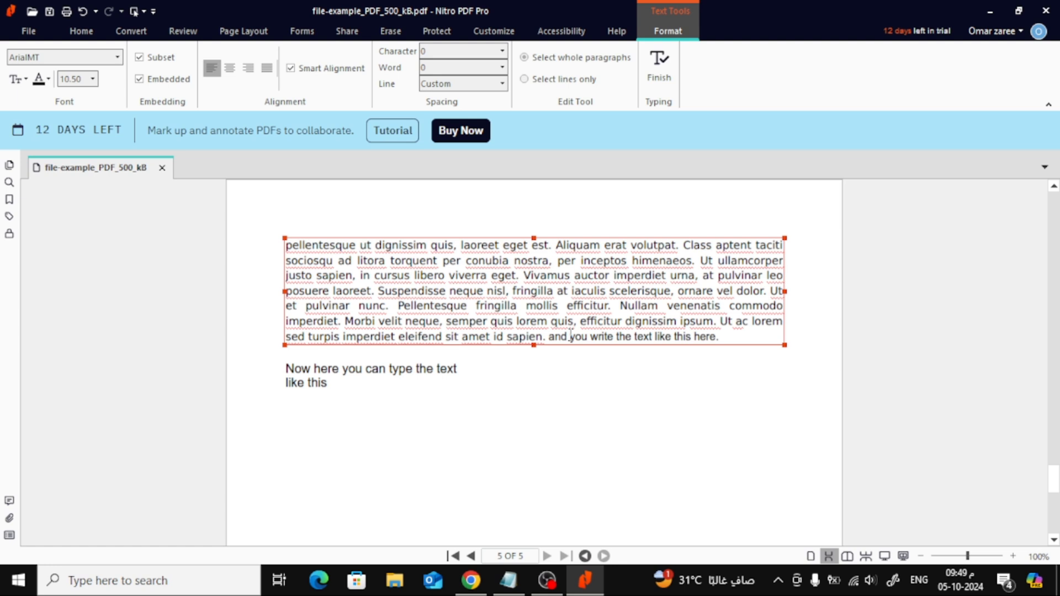
{"action": "mouse_move", "coordinate": [658, 64]}
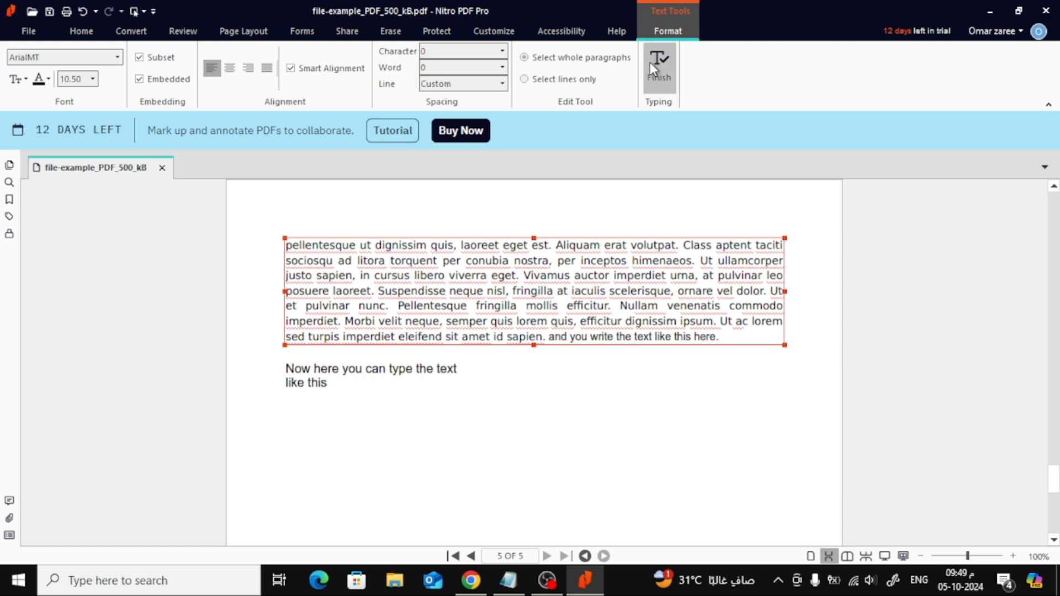
- Finish paragraph editing and zoom to 125% to review the edited text block
{"action": "left_click", "coordinate": [658, 61]}
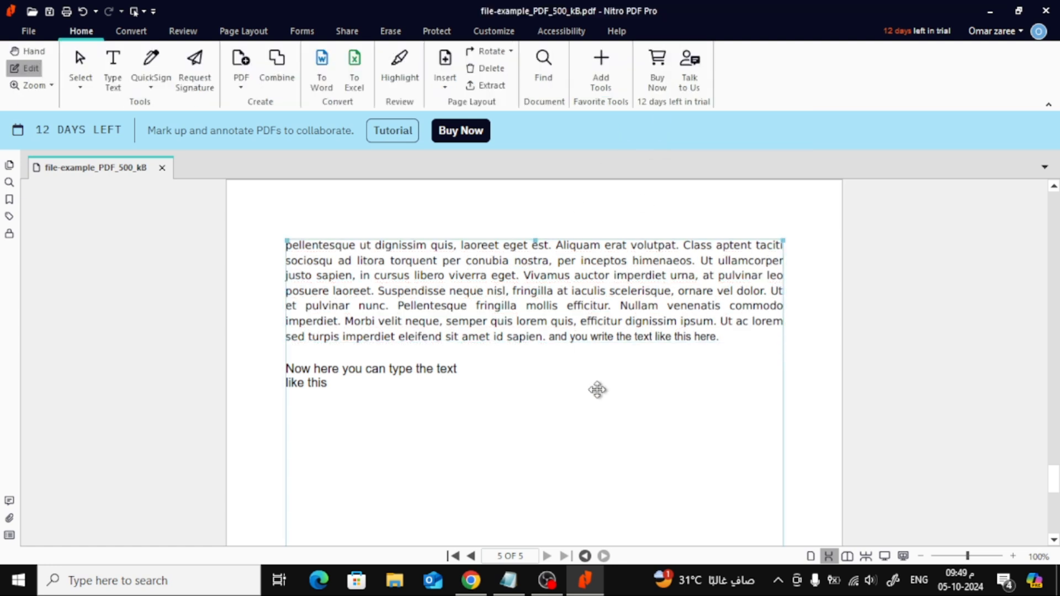
{"action": "left_click", "coordinate": [1012, 556]}
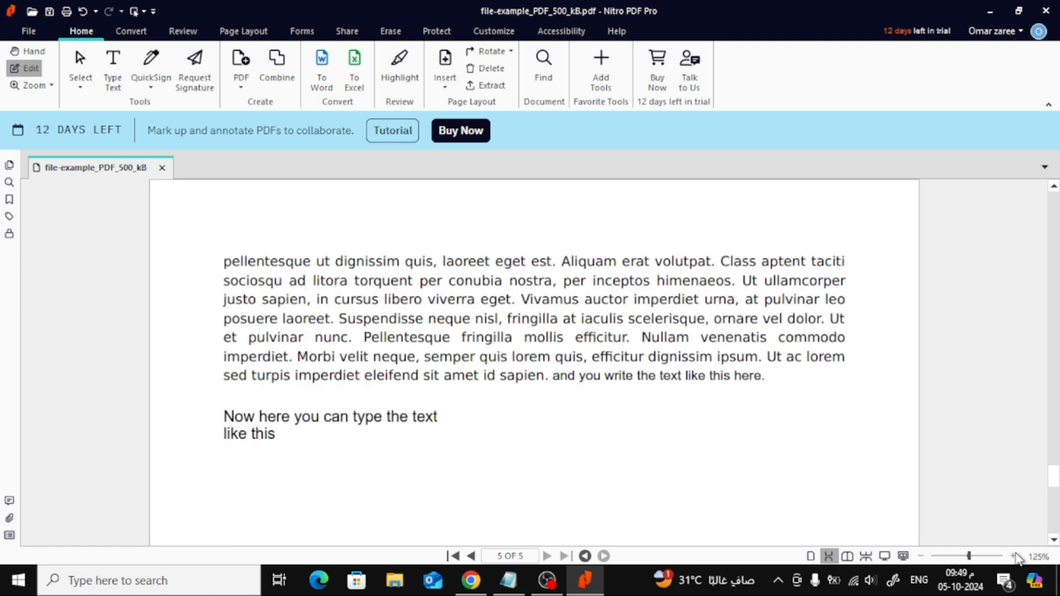
{"action": "left_click", "coordinate": [534, 318]}
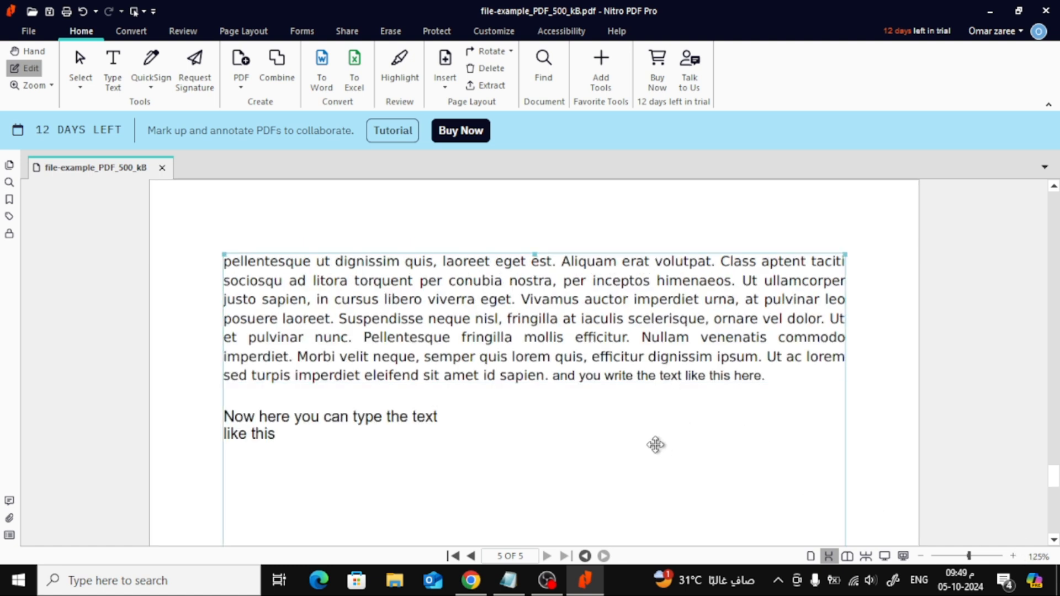